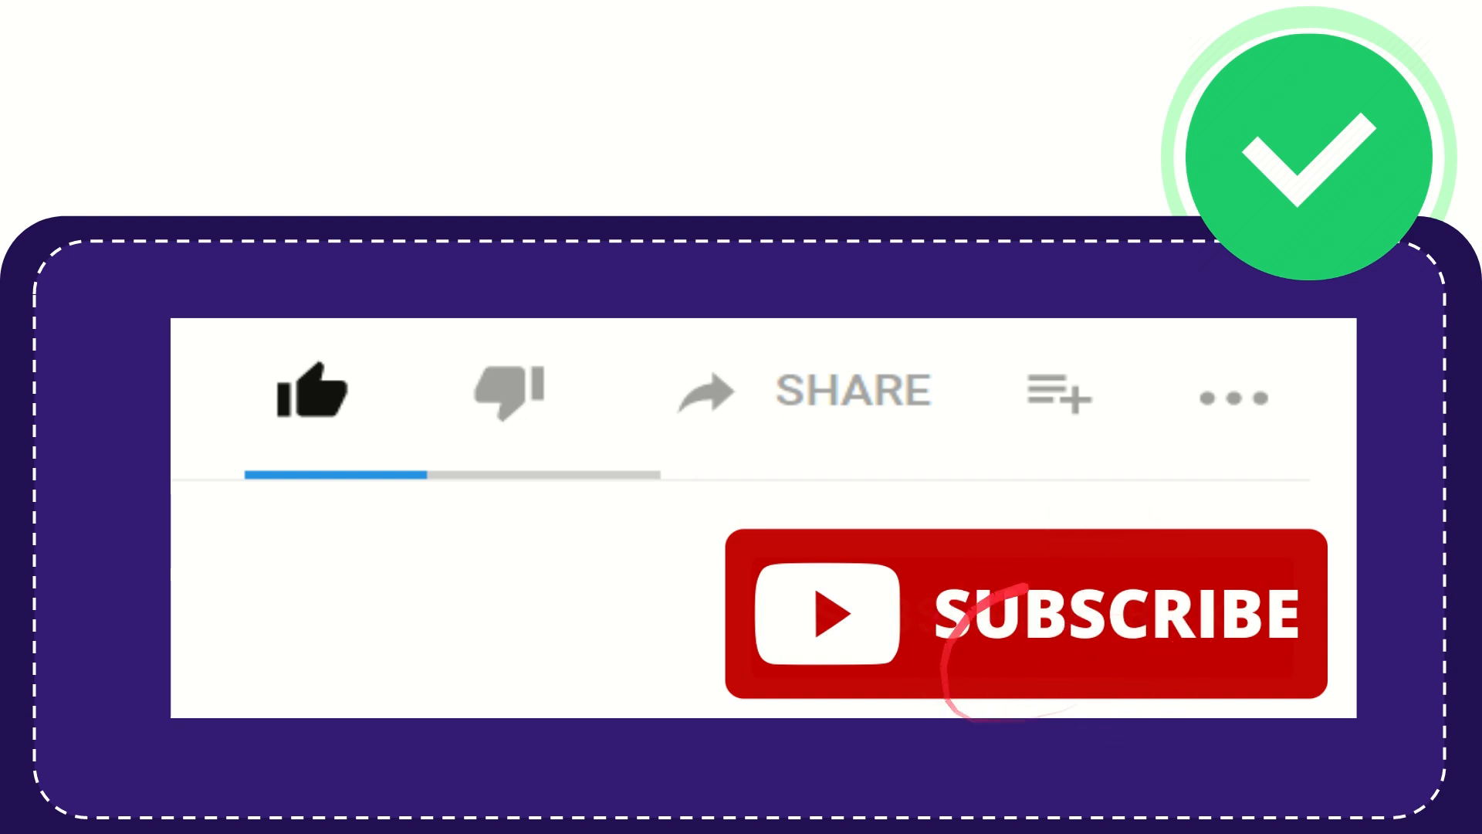
click(316, 392)
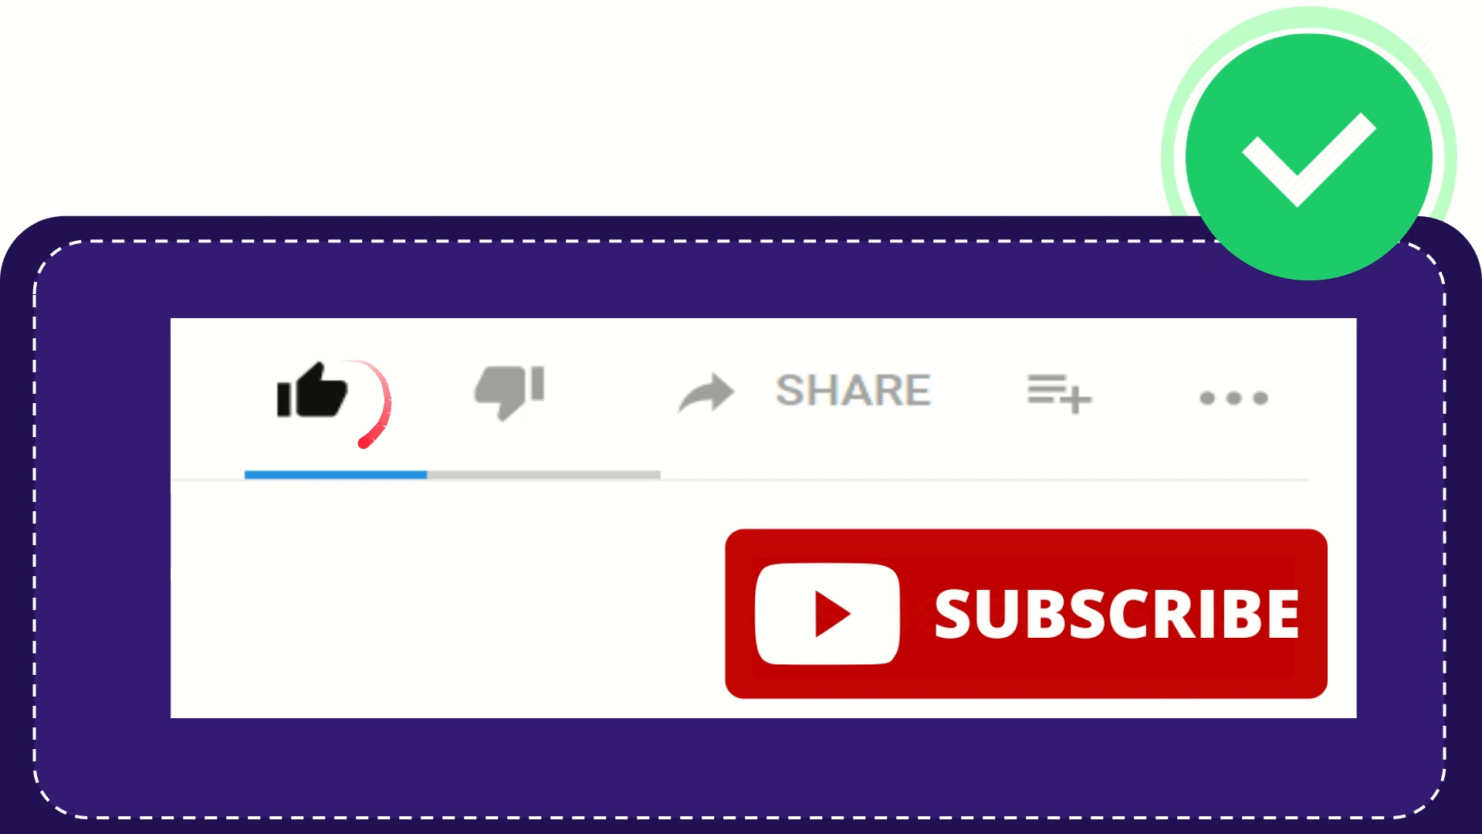
click(508, 392)
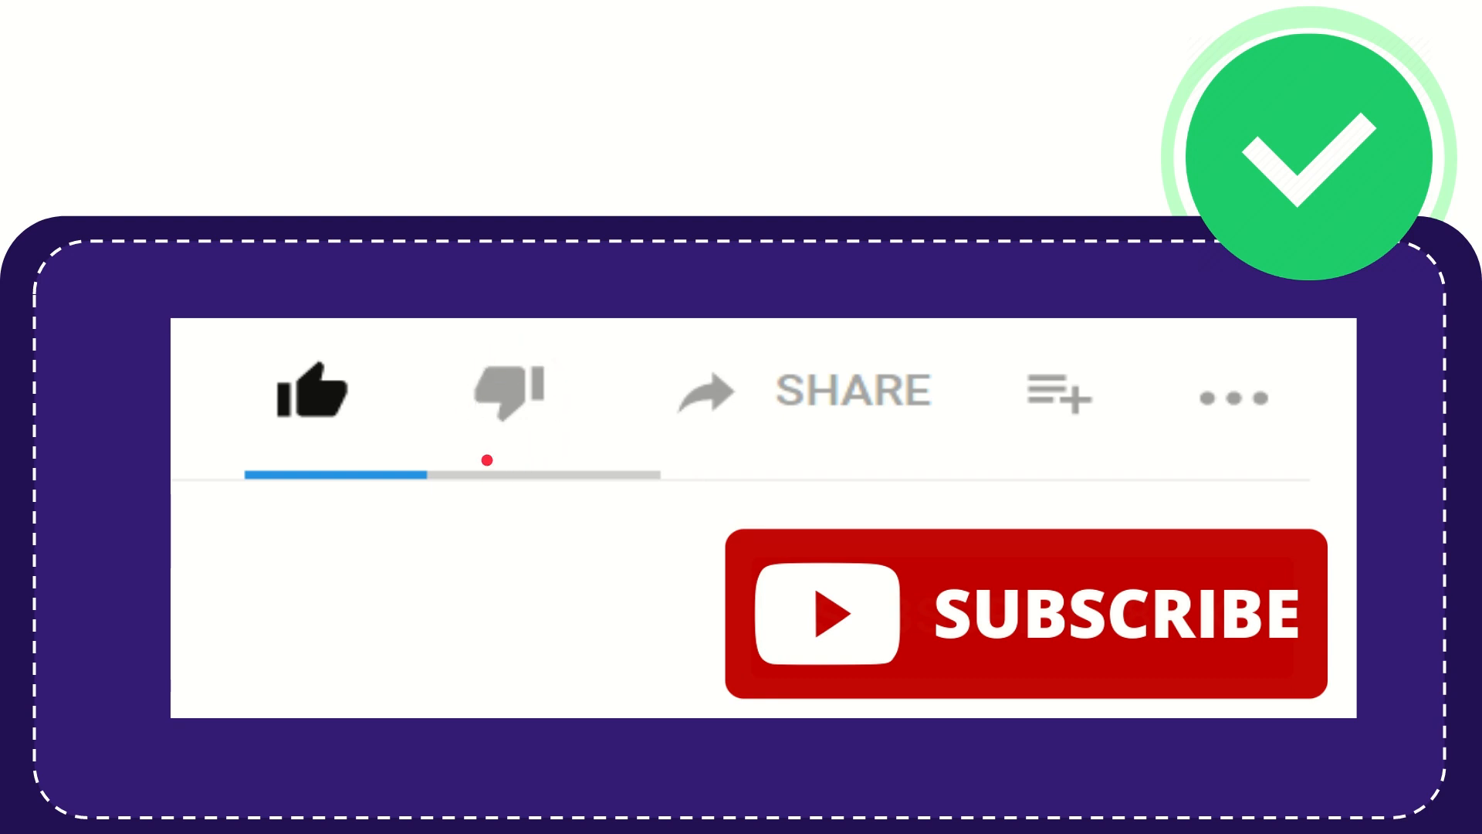
click(506, 392)
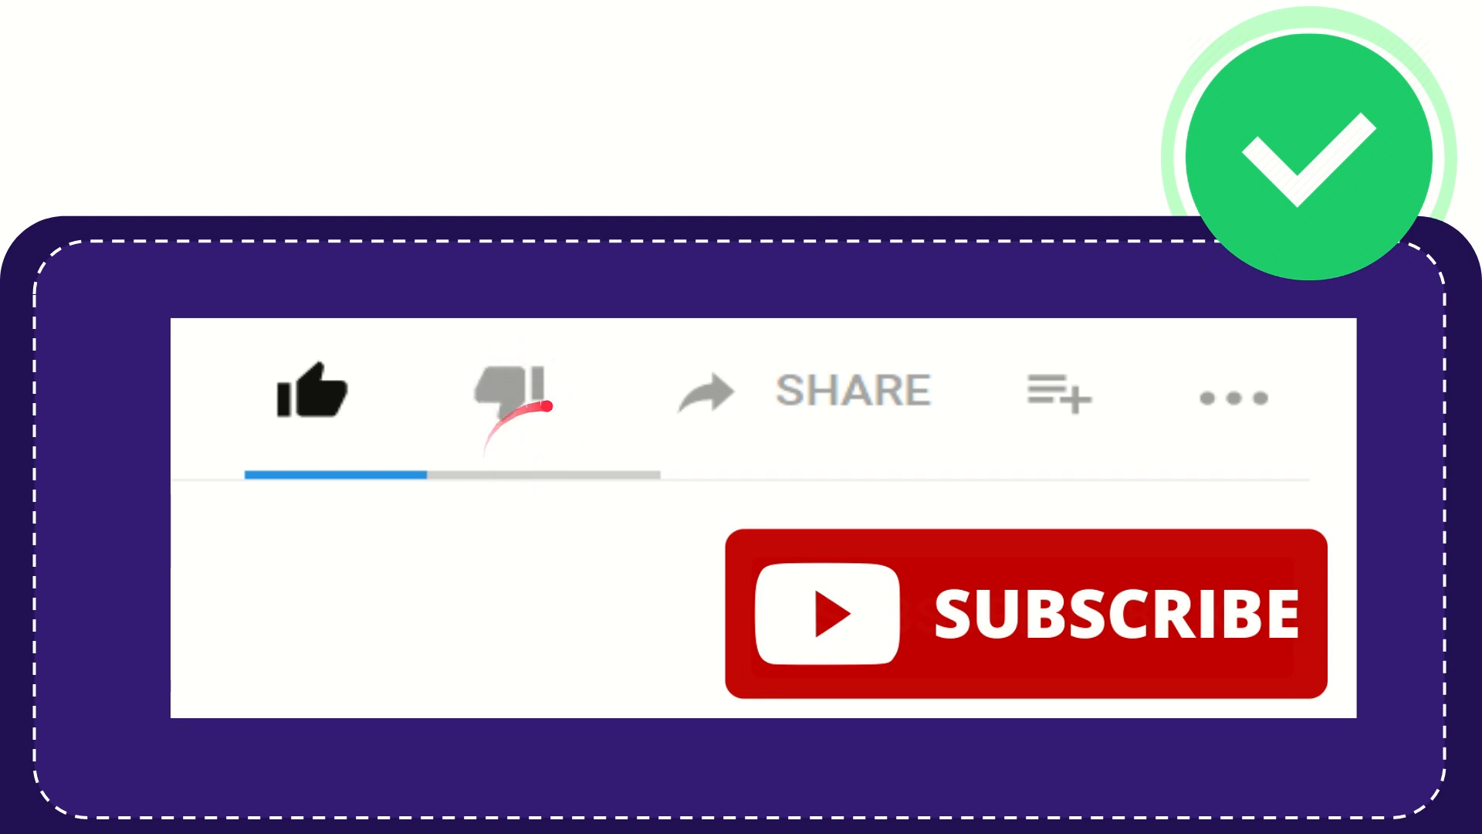
click(502, 392)
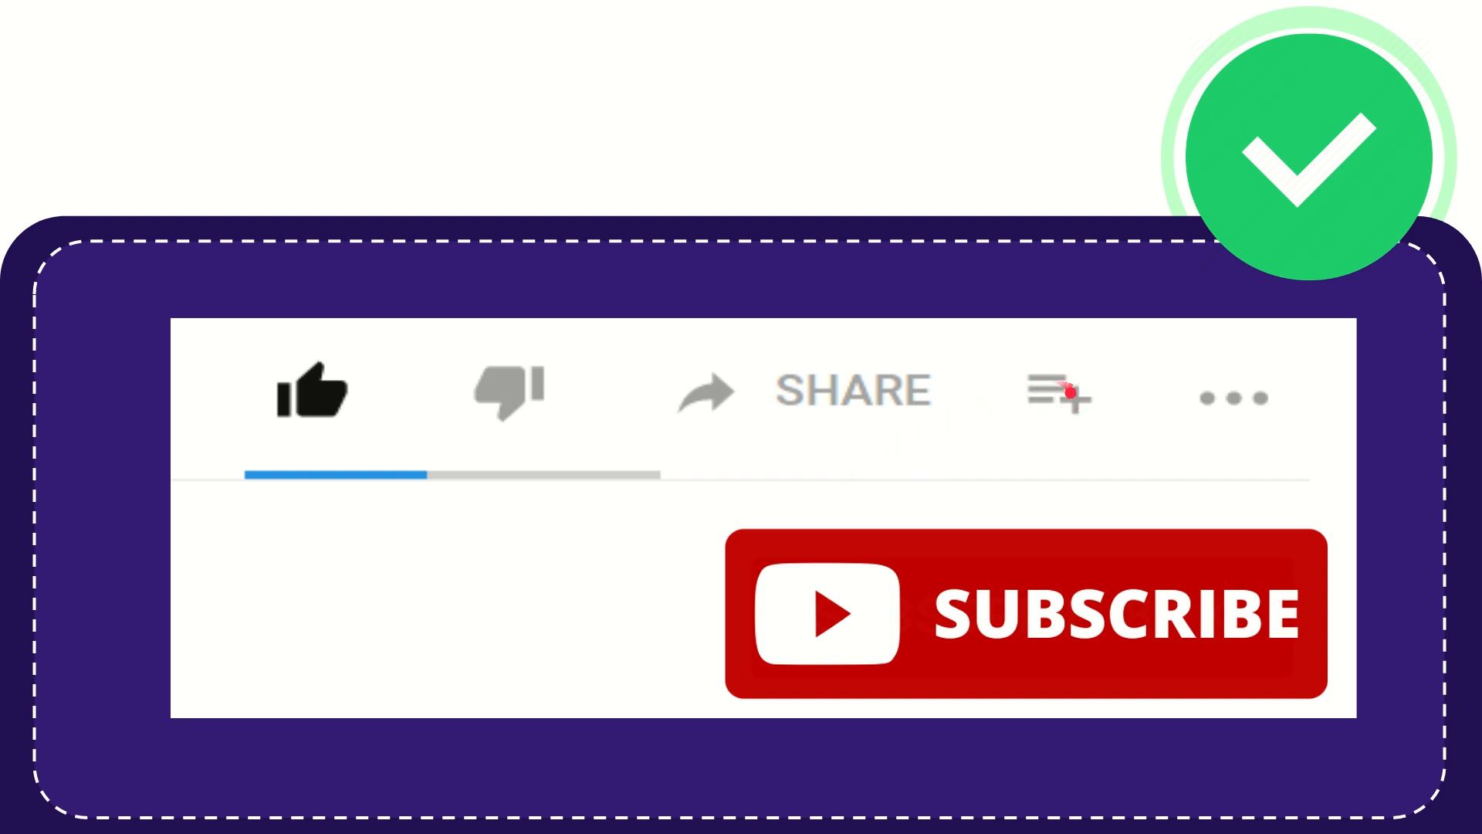
click(1057, 396)
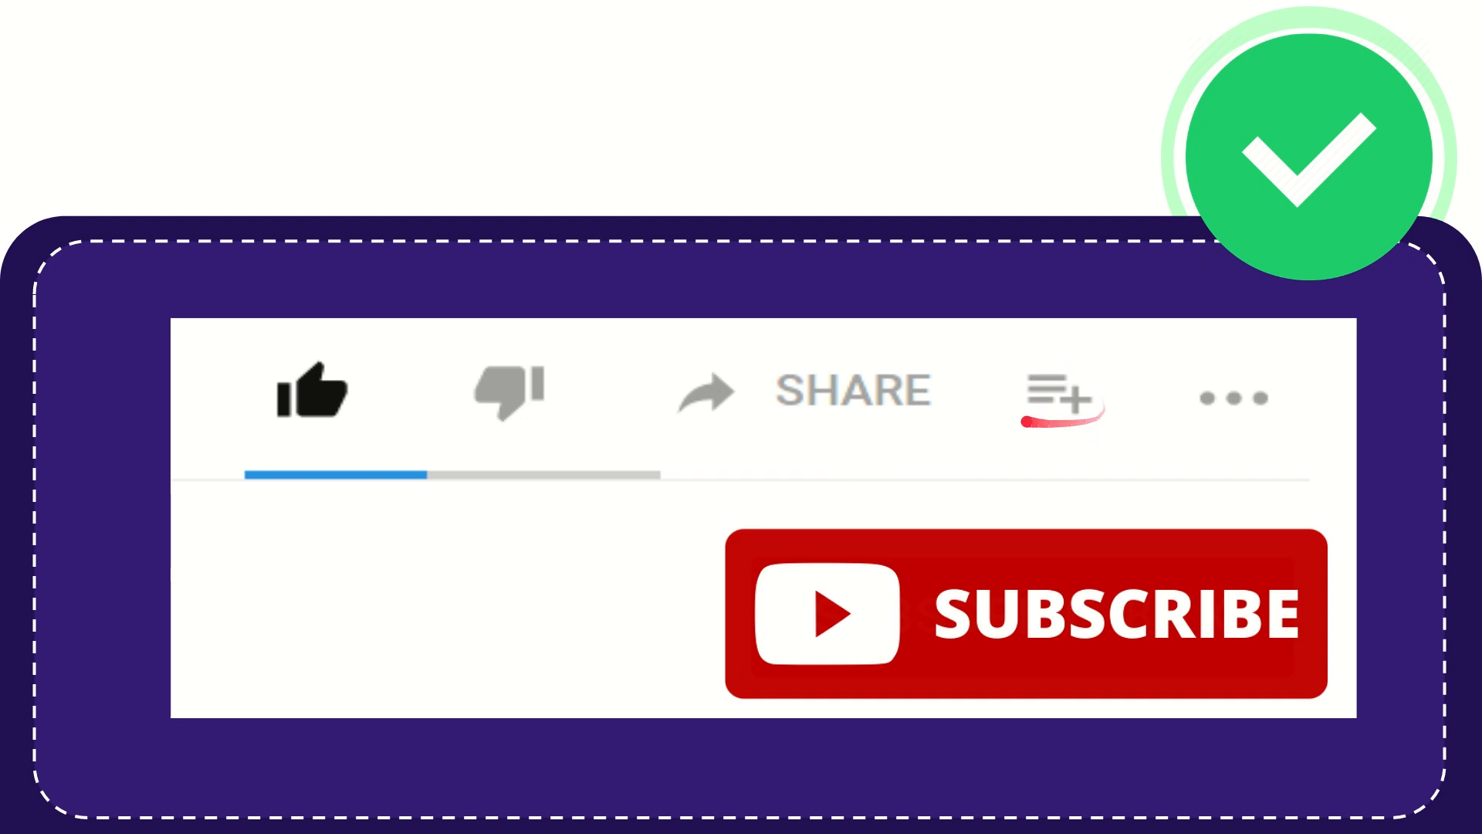